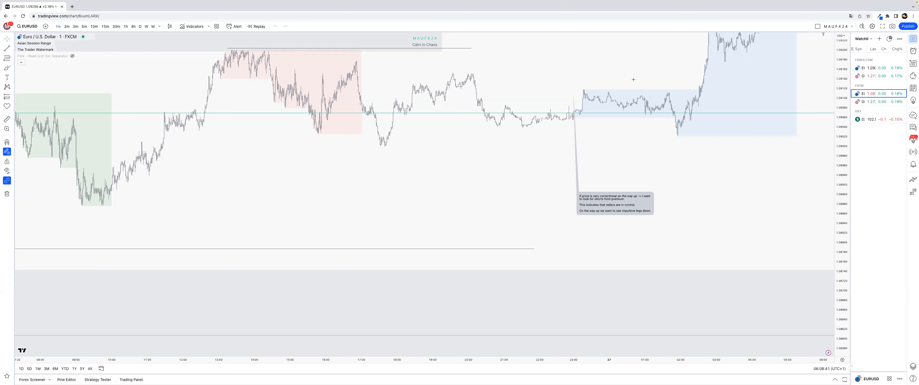
{"action": "mouse_move", "coordinate": [861, 138]}
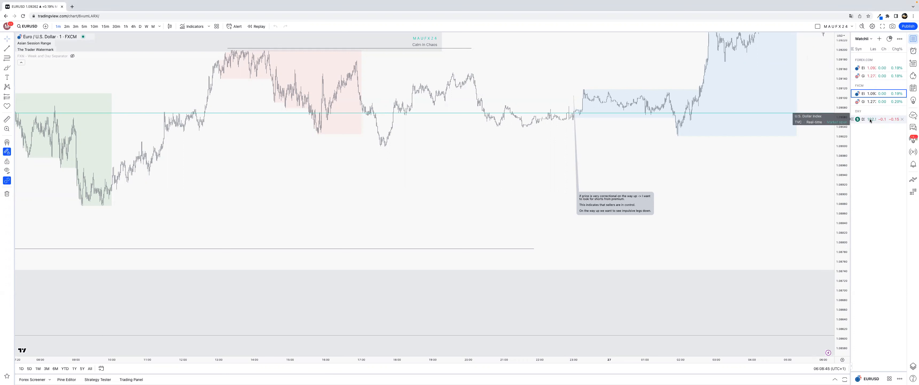
- Load the U.S. Dollar Index (DXY) chart from the watchlist
{"action": "left_click", "coordinate": [871, 119]}
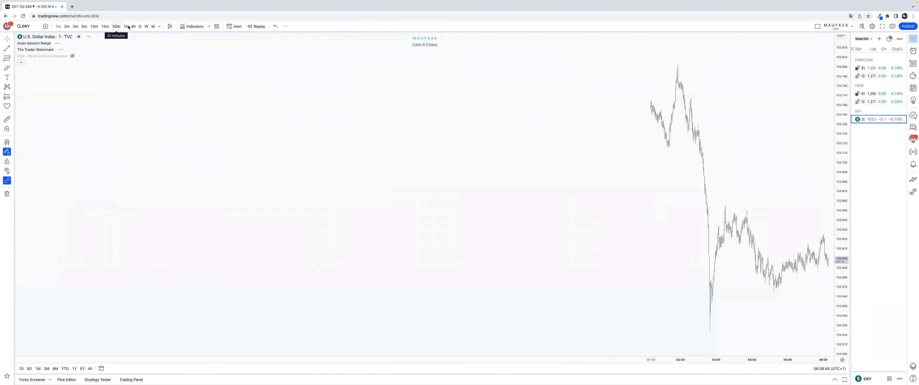
- Move the Dollar Index through hourly to the weekly timeframe
{"action": "left_click", "coordinate": [125, 26]}
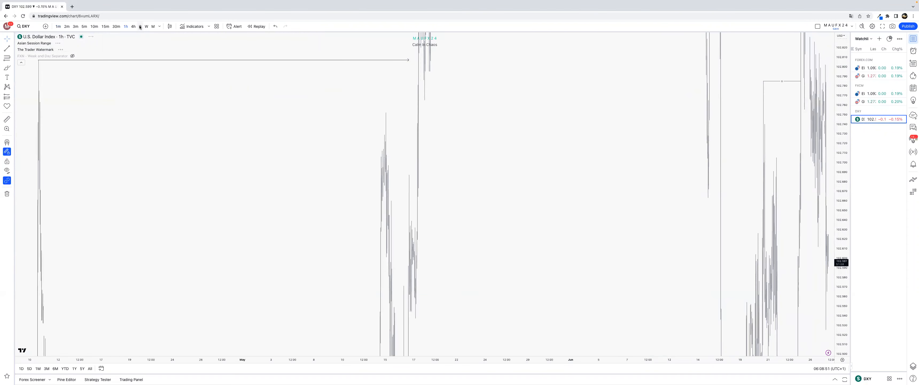
{"action": "left_click", "coordinate": [140, 26]}
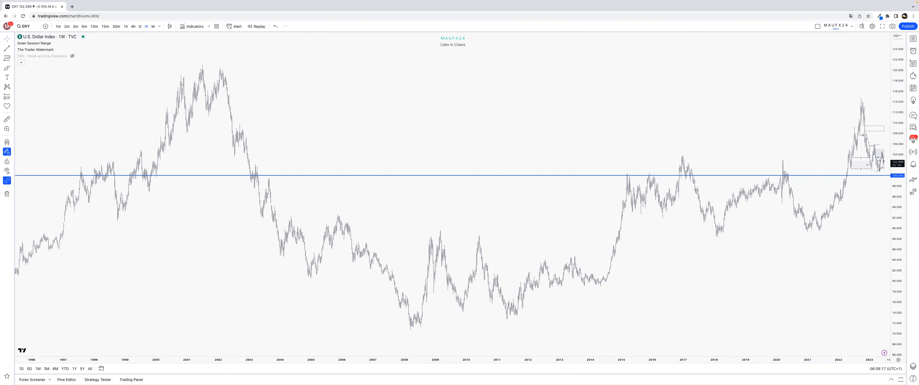
{"action": "mouse_move", "coordinate": [237, 261]}
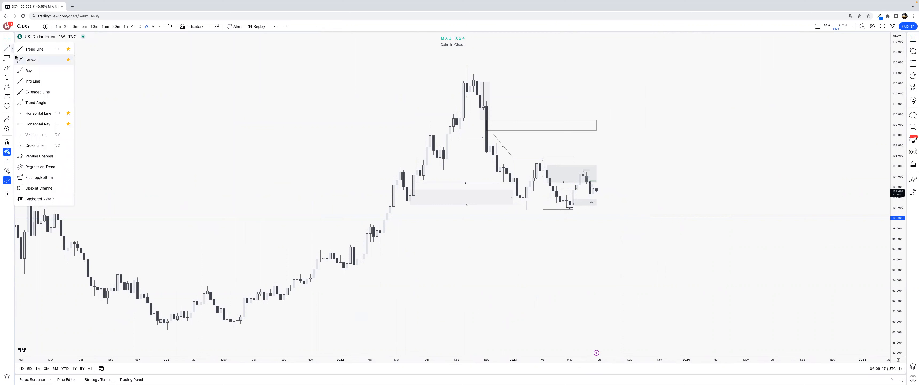
{"action": "mouse_move", "coordinate": [36, 71]}
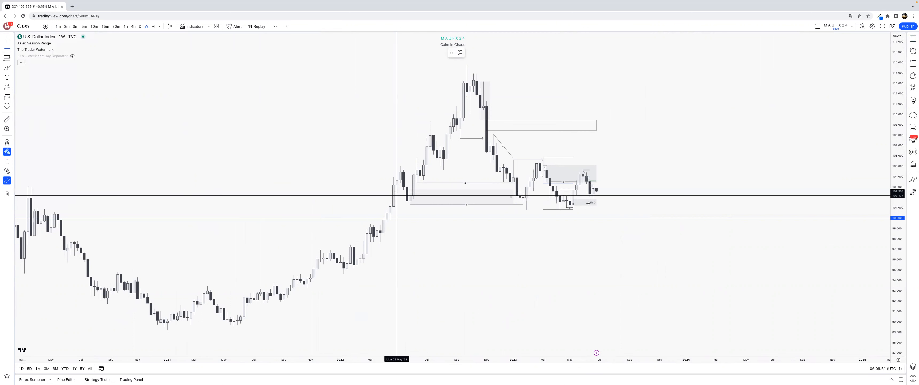
- Place a horizontal level at the weekly high and apply the PWH drawing template
{"action": "left_click", "coordinate": [593, 199]}
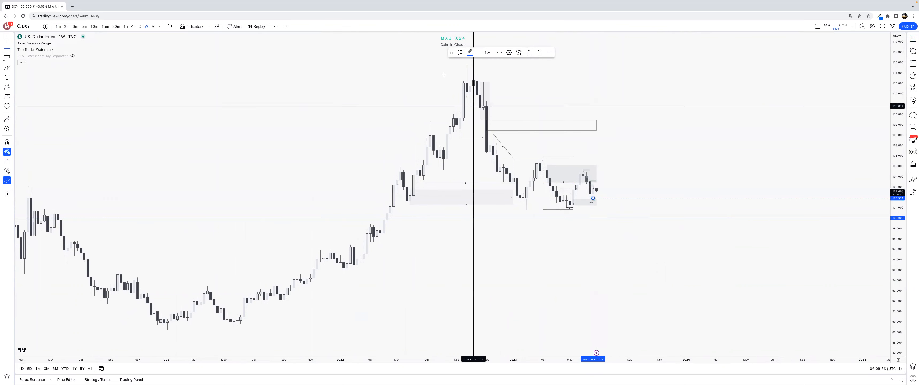
{"action": "left_click", "coordinate": [460, 52]}
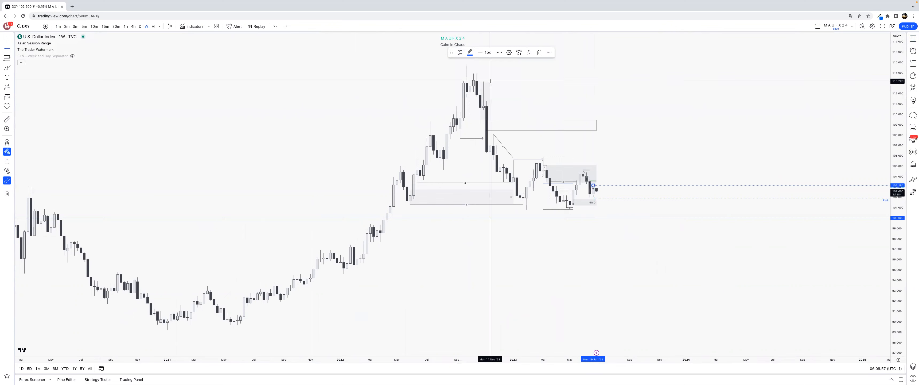
{"action": "left_click", "coordinate": [459, 52]}
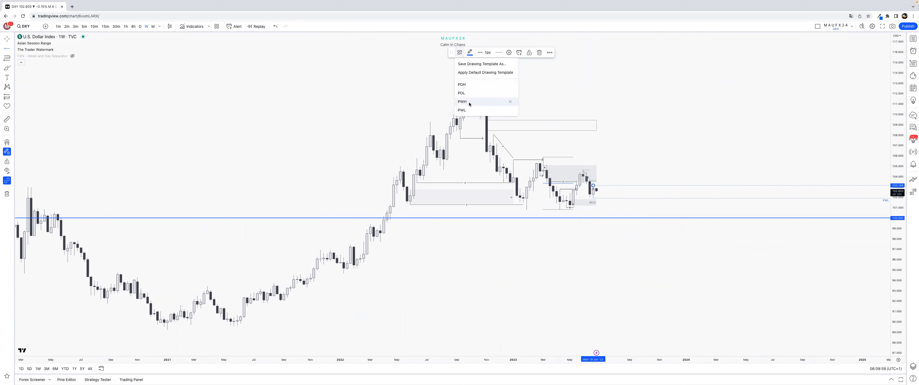
{"action": "left_click", "coordinate": [140, 26]}
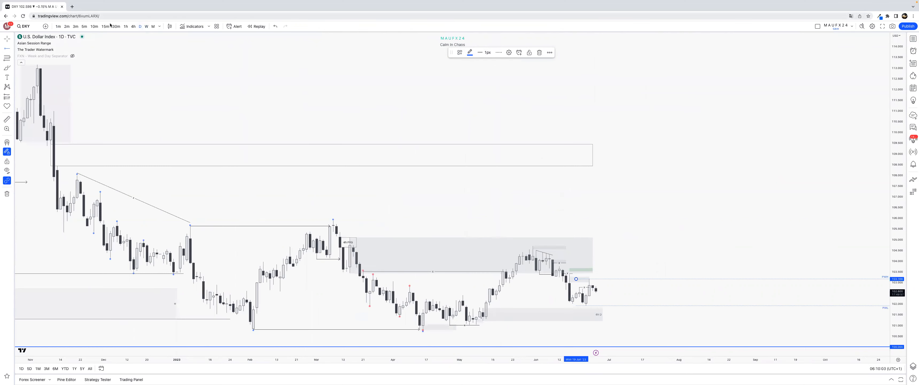
- Begin marking the previous-day high and low levels on the daily chart
{"action": "left_click", "coordinate": [133, 27]}
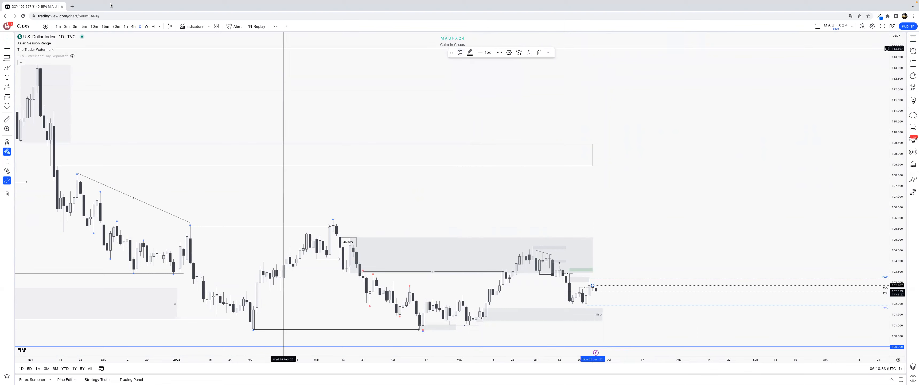
{"action": "left_click", "coordinate": [125, 27]}
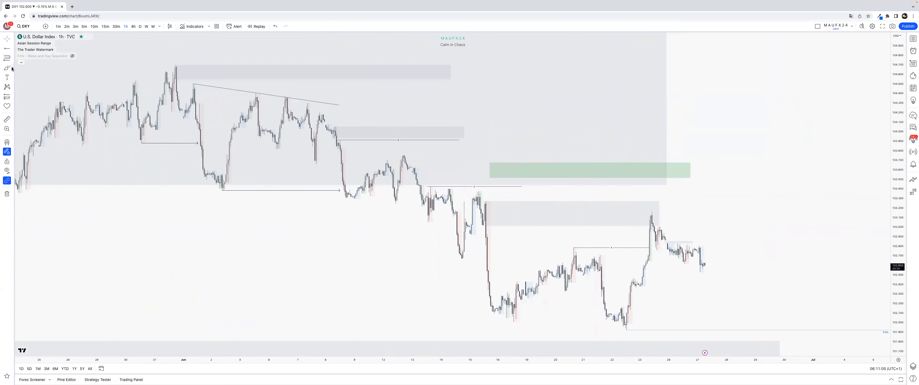
{"action": "mouse_move", "coordinate": [633, 262]}
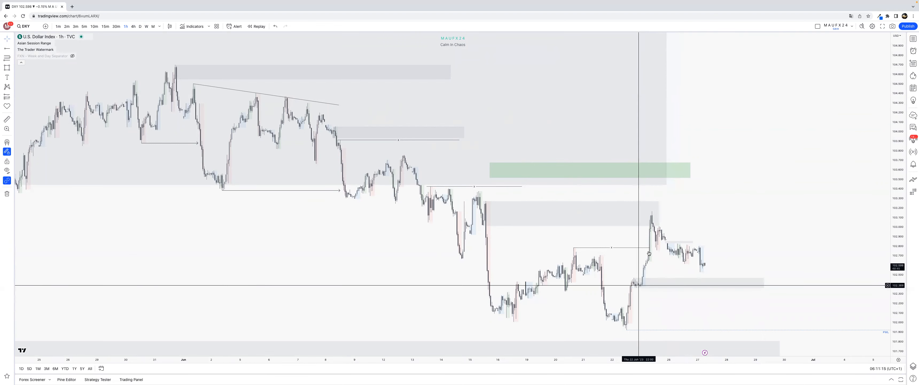
{"action": "mouse_move", "coordinate": [497, 232]}
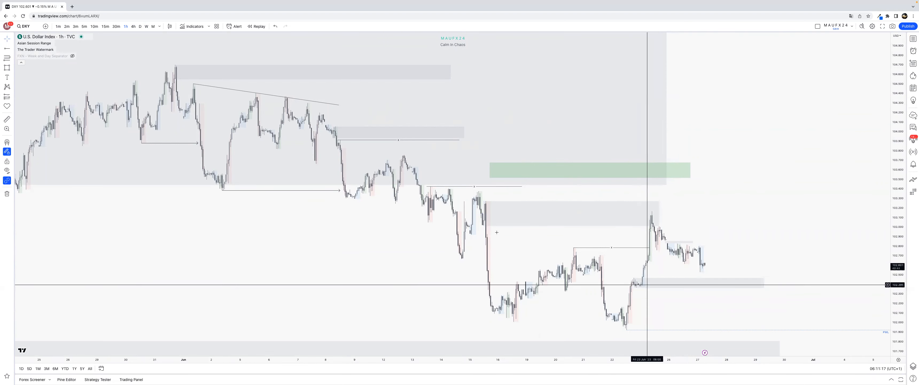
- Finish the grey rectangle zone under the rally near the 102 lows
{"action": "left_click", "coordinate": [7, 152]}
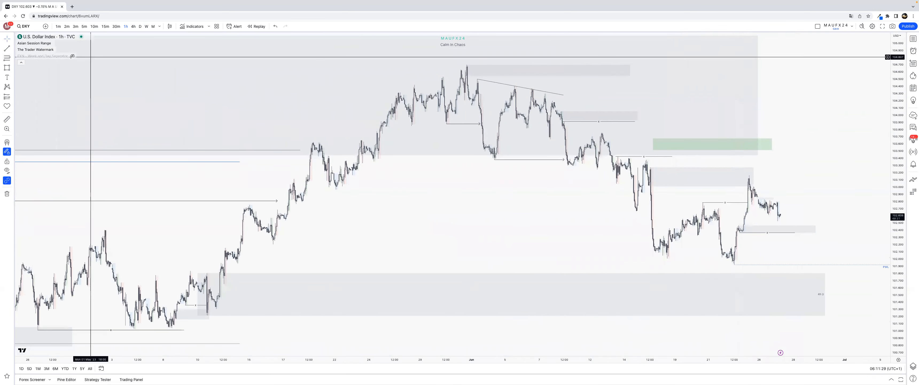
{"action": "mouse_move", "coordinate": [727, 228]}
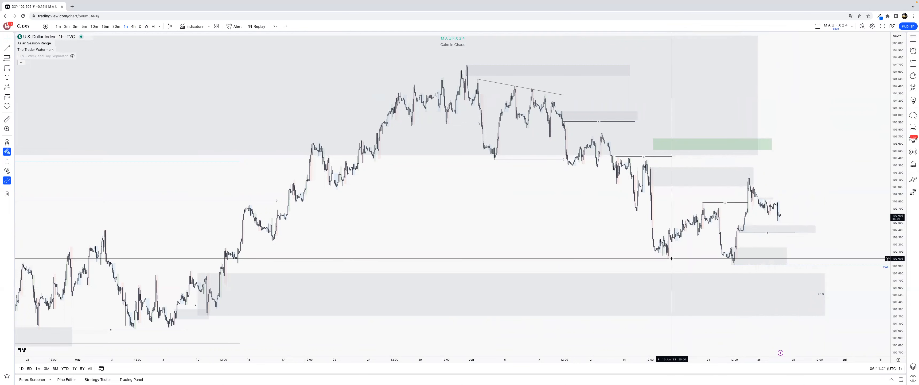
{"action": "mouse_move", "coordinate": [766, 165]}
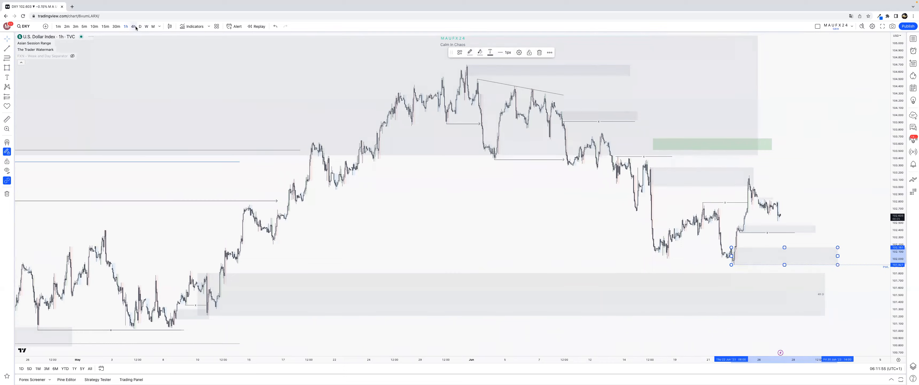
- View the Dollar Index on 4-hour candles
{"action": "left_click", "coordinate": [133, 27]}
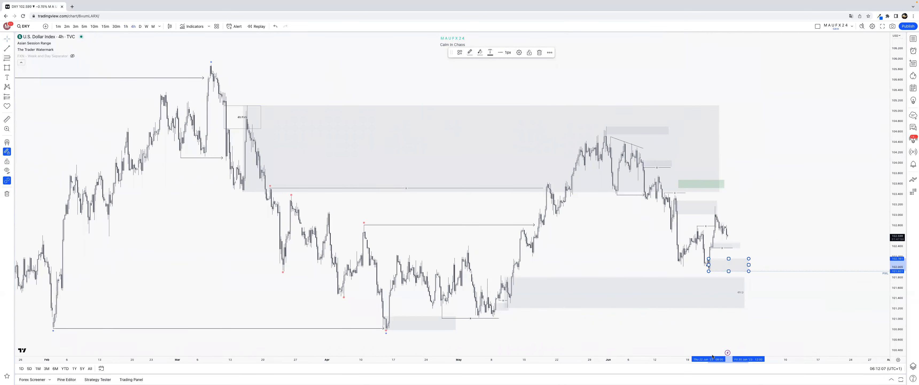
{"action": "mouse_move", "coordinate": [605, 129]}
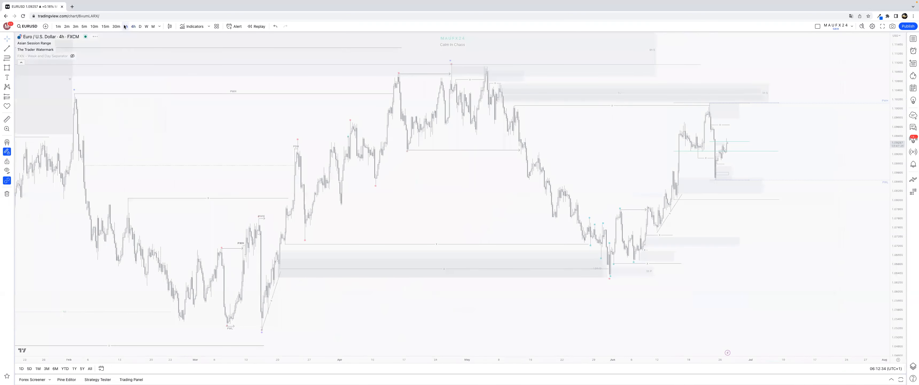
- Drop EUR/USD from hourly to 15-minute candles
{"action": "left_click", "coordinate": [125, 27]}
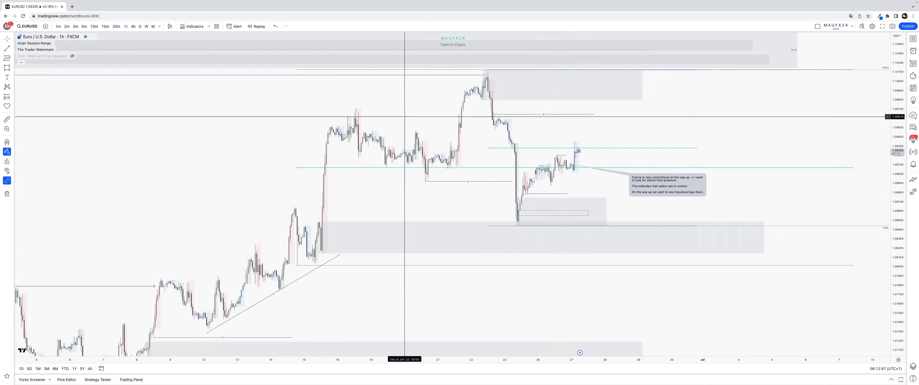
{"action": "mouse_move", "coordinate": [416, 87]}
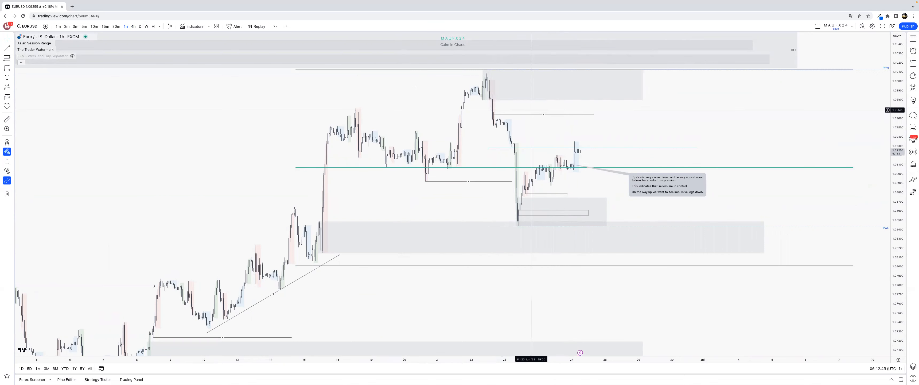
{"action": "left_click", "coordinate": [106, 26]}
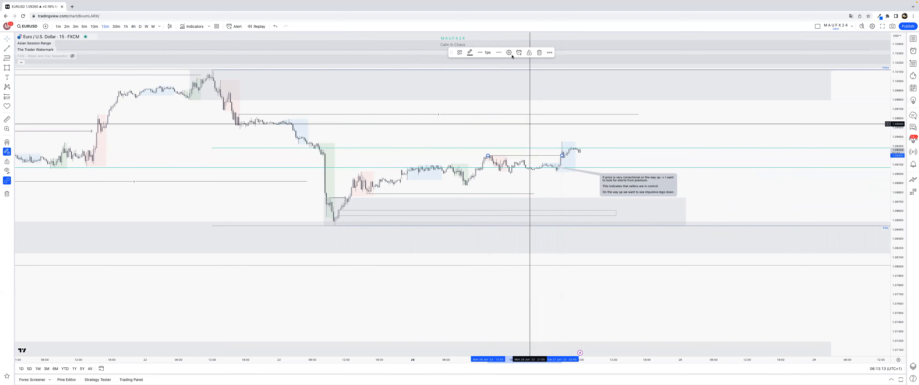
{"action": "left_click", "coordinate": [509, 52]}
{"action": "type", "text": "PDH"}
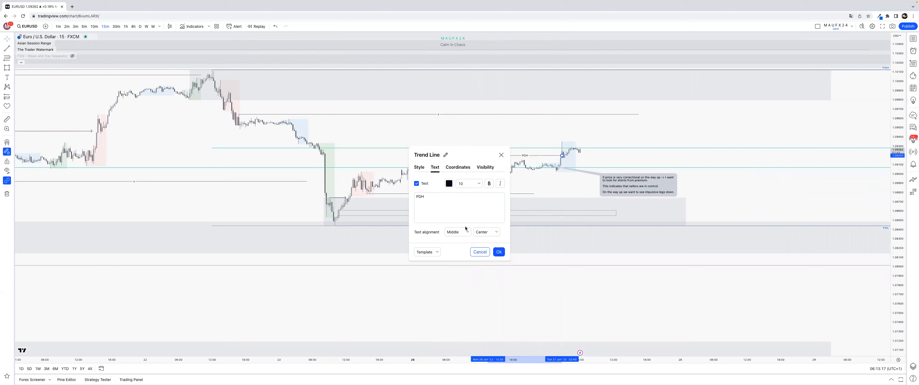
{"action": "left_click", "coordinate": [458, 232]}
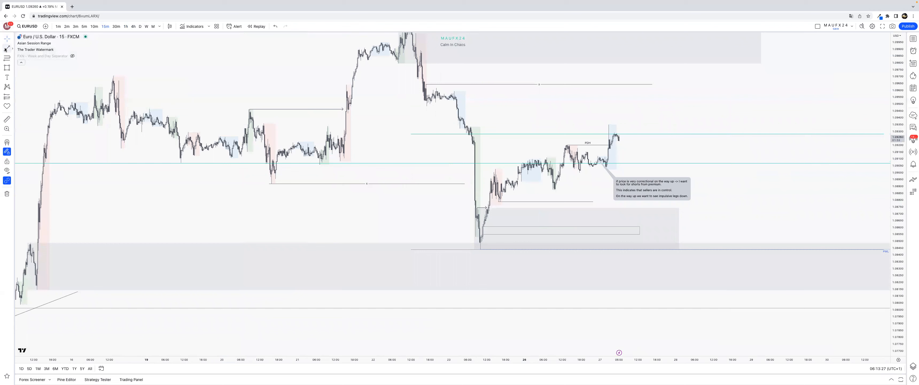
{"action": "mouse_move", "coordinate": [609, 107]}
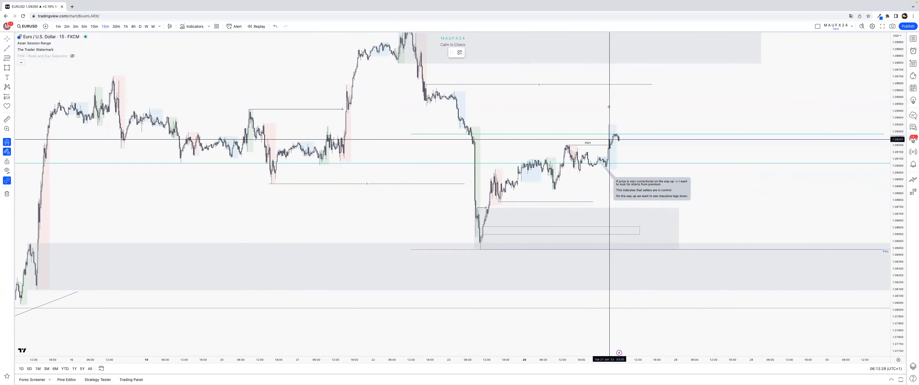
{"action": "left_click_drag", "start_coordinate": [608, 125], "coordinate": [624, 109]}
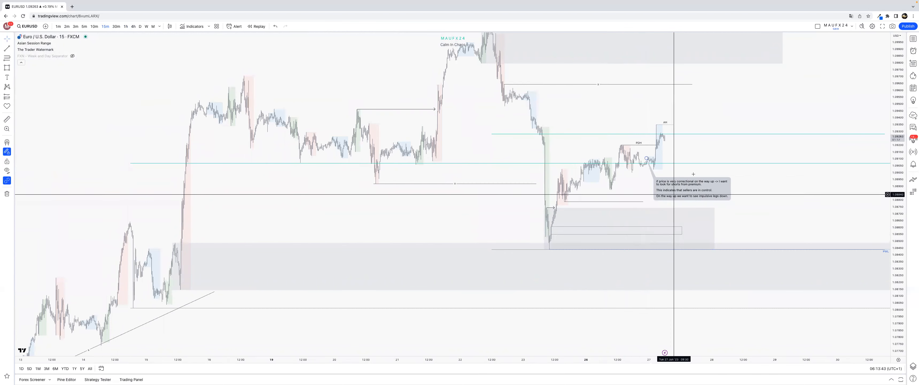
{"action": "mouse_move", "coordinate": [661, 135]}
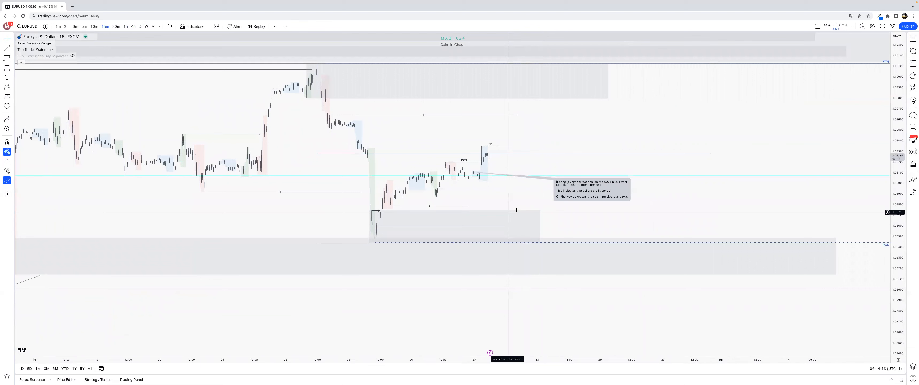
{"action": "mouse_move", "coordinate": [522, 198]}
{"action": "type", "text": "e"}
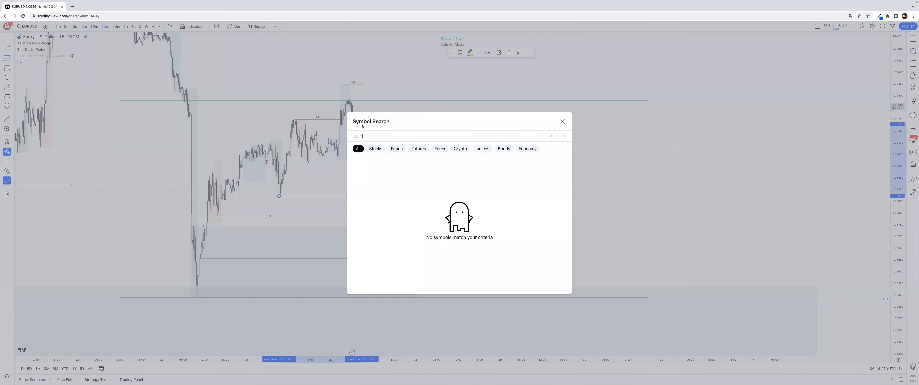
{"action": "left_click", "coordinate": [563, 121]}
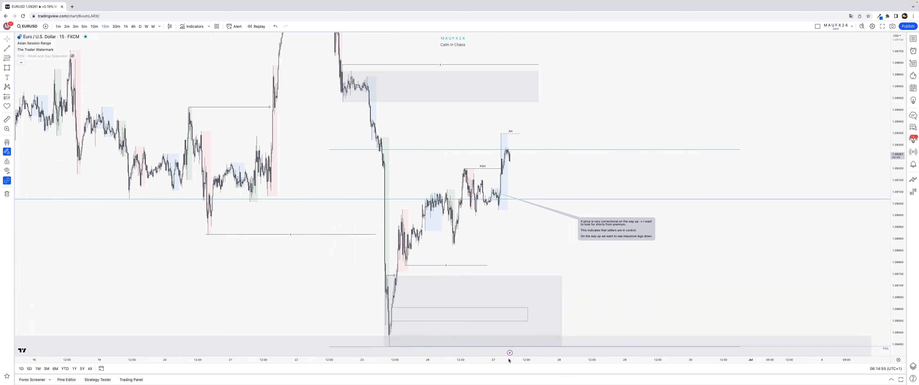
{"action": "right_click", "coordinate": [555, 120]}
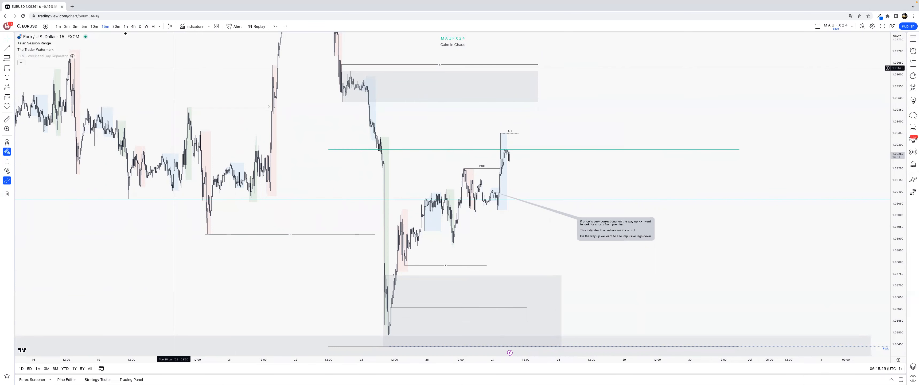
- Step EUR/USD up through hourly to 4-hour candles for the broader trend
{"action": "left_click", "coordinate": [125, 27]}
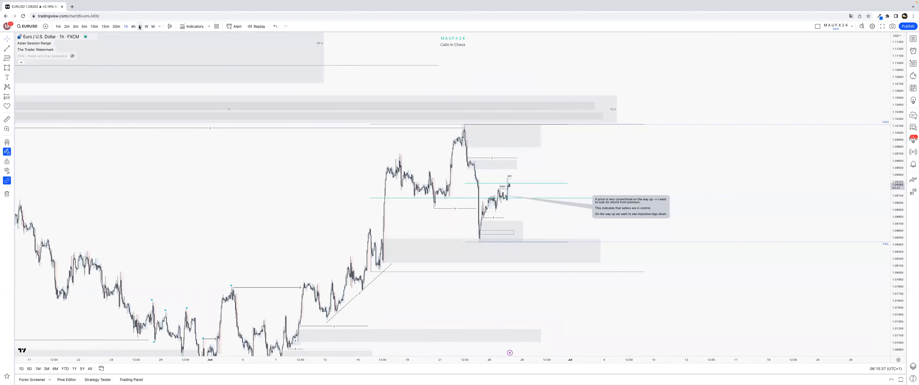
{"action": "left_click", "coordinate": [133, 27]}
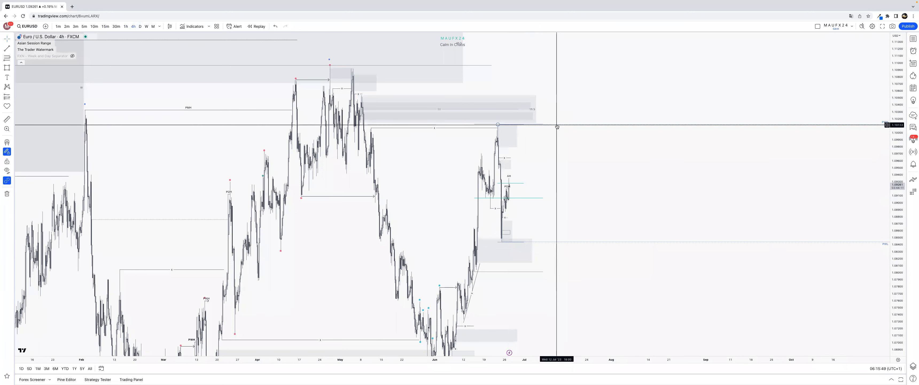
{"action": "mouse_move", "coordinate": [444, 124]}
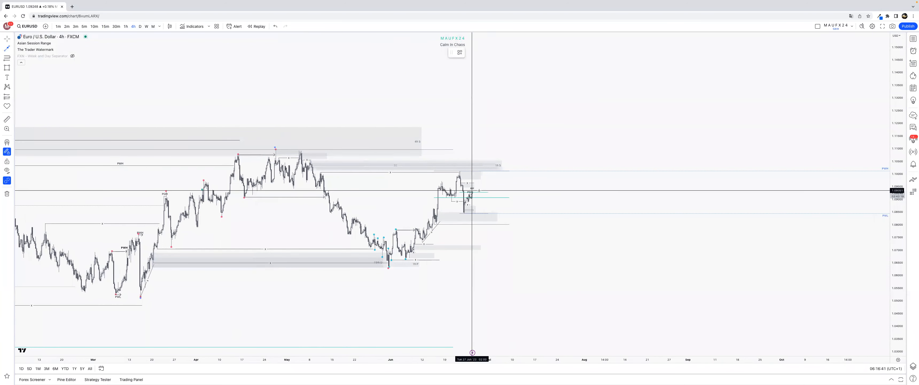
- Draw trend lines projecting a rise into the upper zone, then a fall lower
{"action": "left_click_drag", "start_coordinate": [471, 192], "coordinate": [481, 158]}
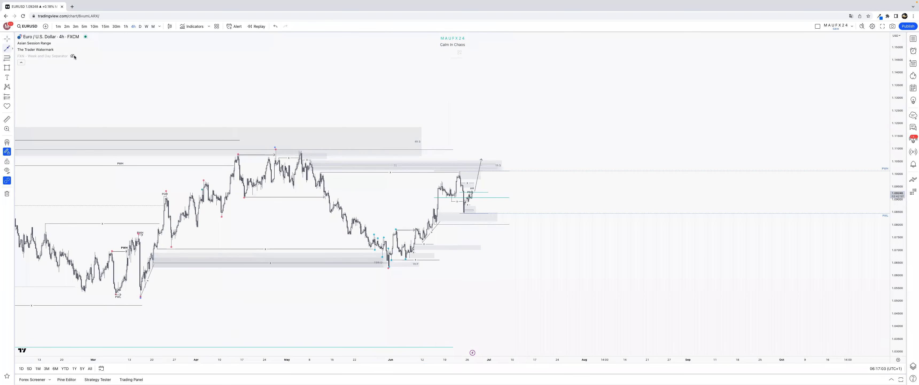
{"action": "mouse_move", "coordinate": [485, 185]}
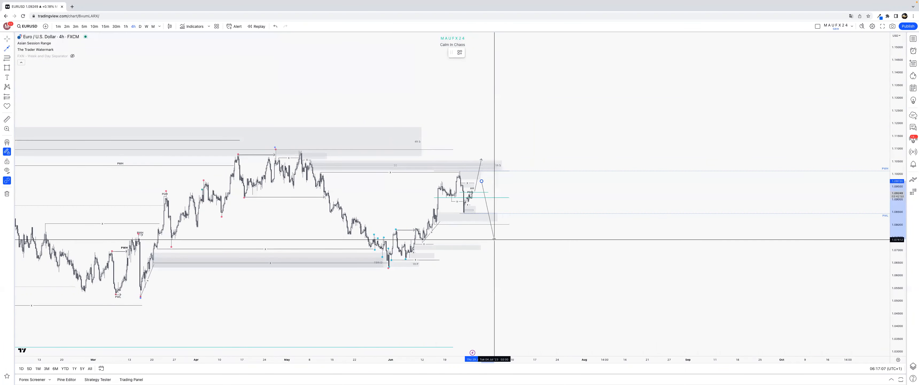
{"action": "left_click_drag", "start_coordinate": [494, 237], "coordinate": [494, 239]}
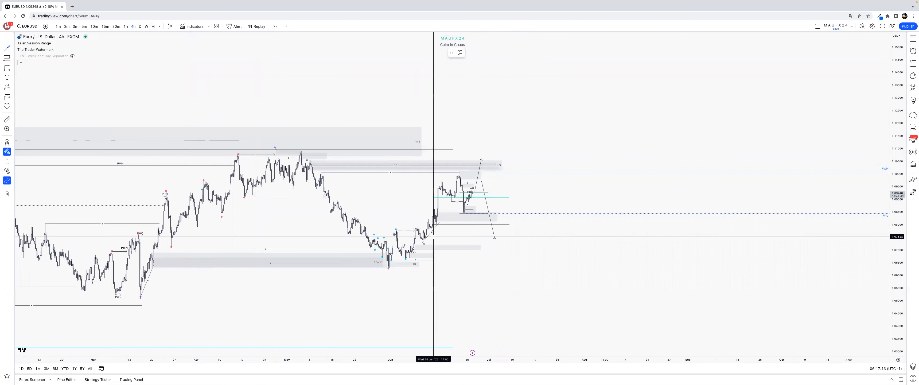
{"action": "mouse_move", "coordinate": [286, 157]}
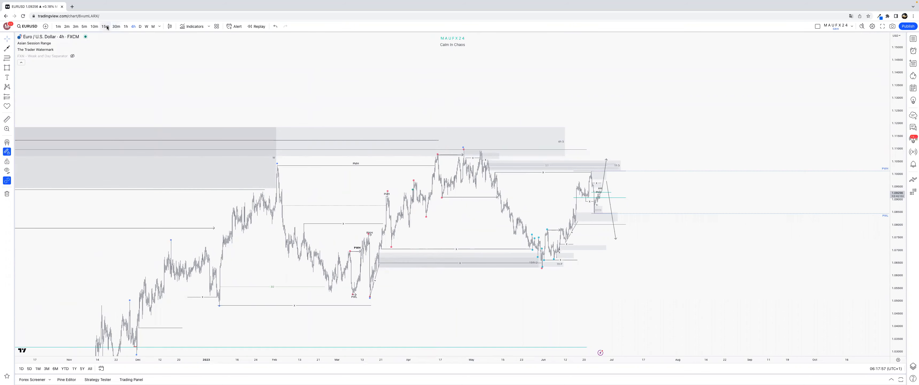
- Return EUR/USD through 15-minute to hourly candles
{"action": "left_click", "coordinate": [105, 27]}
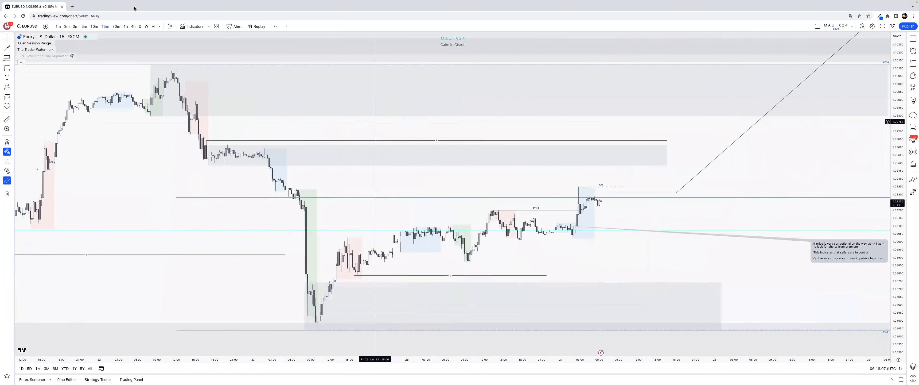
{"action": "left_click", "coordinate": [125, 27]}
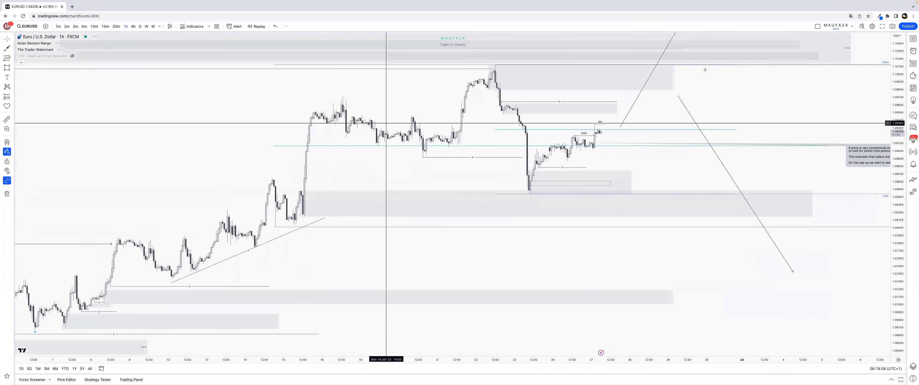
{"action": "mouse_move", "coordinate": [679, 97]}
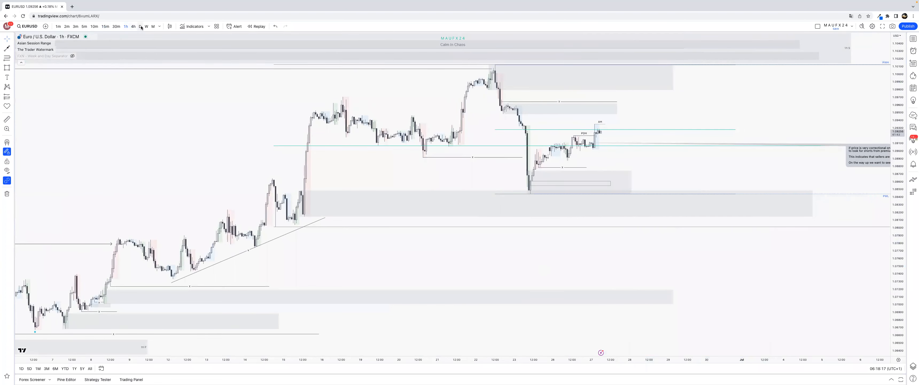
- Mark the previous day's low on daily EUR/USD candles with a PDL horizontal level
{"action": "left_click", "coordinate": [140, 27]}
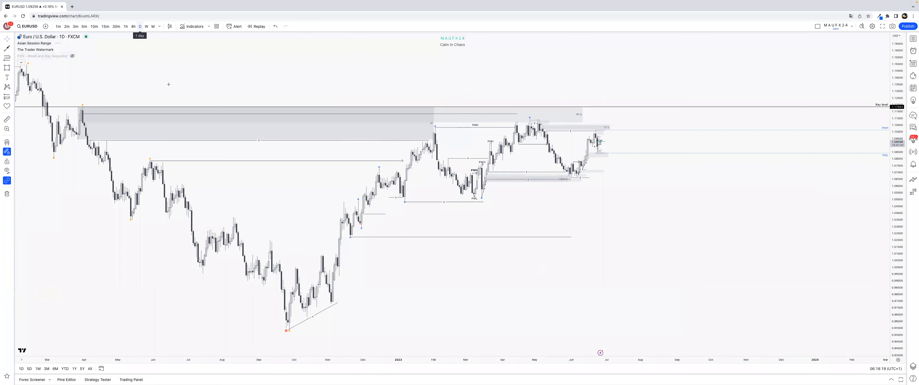
{"action": "left_click", "coordinate": [7, 49]}
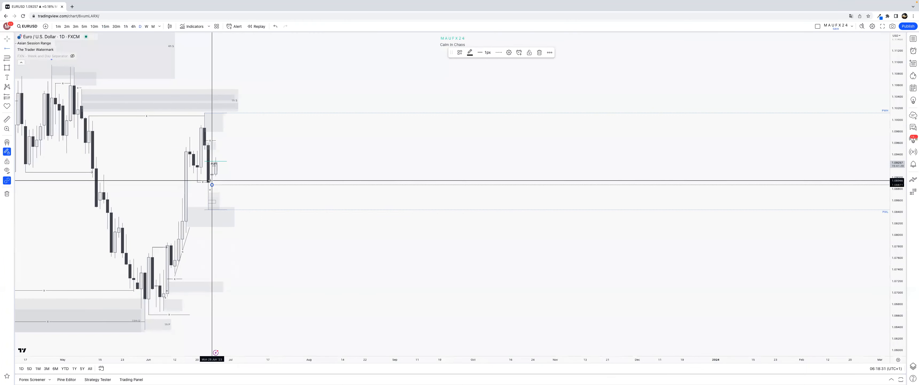
{"action": "left_click", "coordinate": [459, 52]}
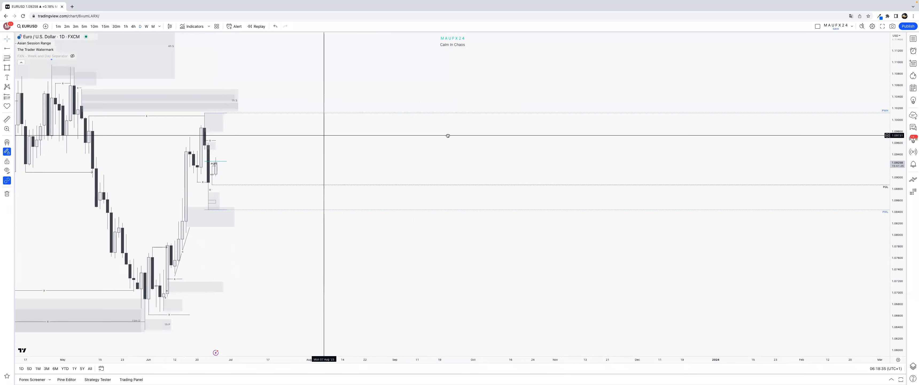
{"action": "left_click", "coordinate": [126, 26]}
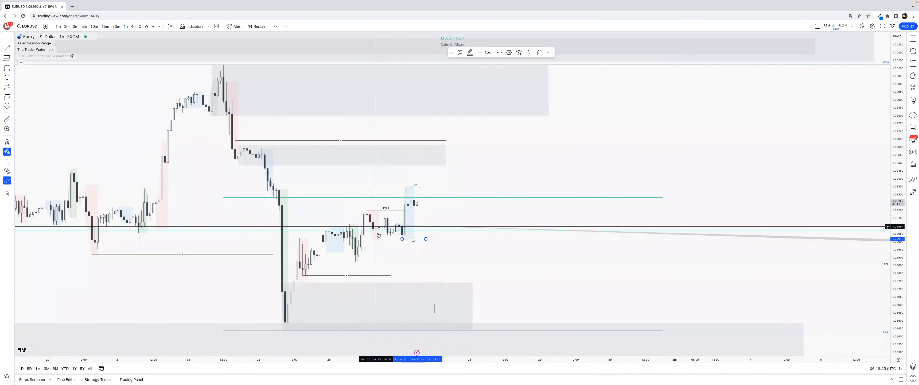
{"action": "mouse_move", "coordinate": [415, 238]}
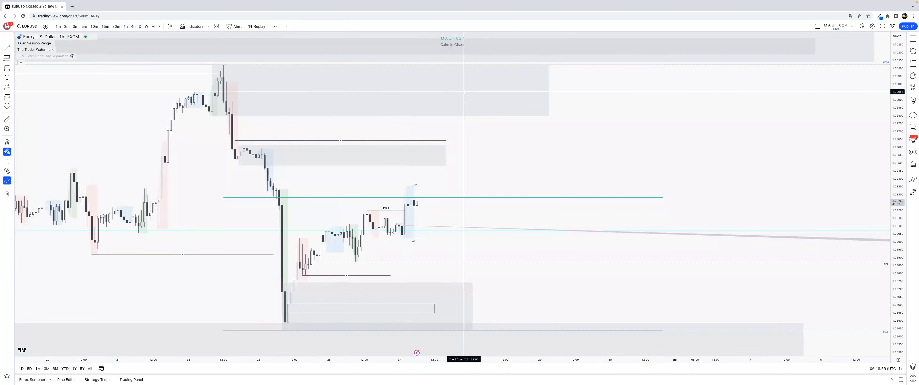
- Adjust the short level line near the latest EUR/USD candles
{"action": "right_click", "coordinate": [359, 259]}
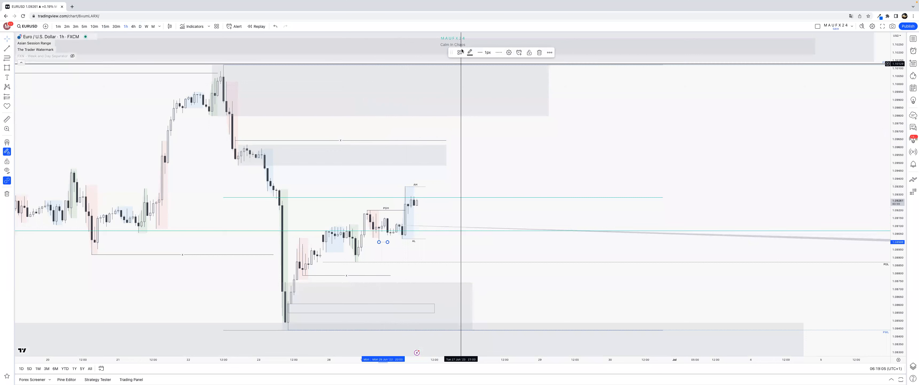
{"action": "left_click", "coordinate": [460, 52]}
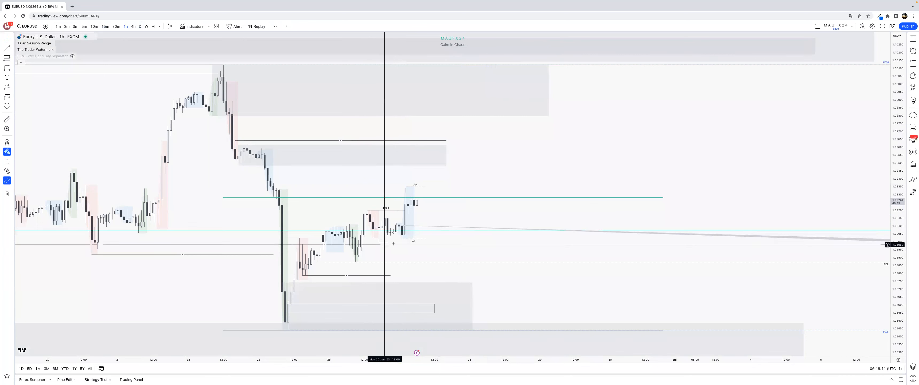
{"action": "mouse_move", "coordinate": [366, 235]}
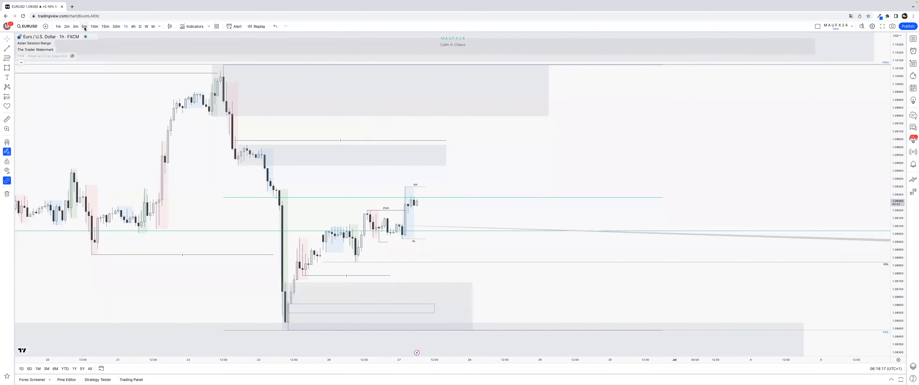
{"action": "left_click", "coordinate": [84, 26]}
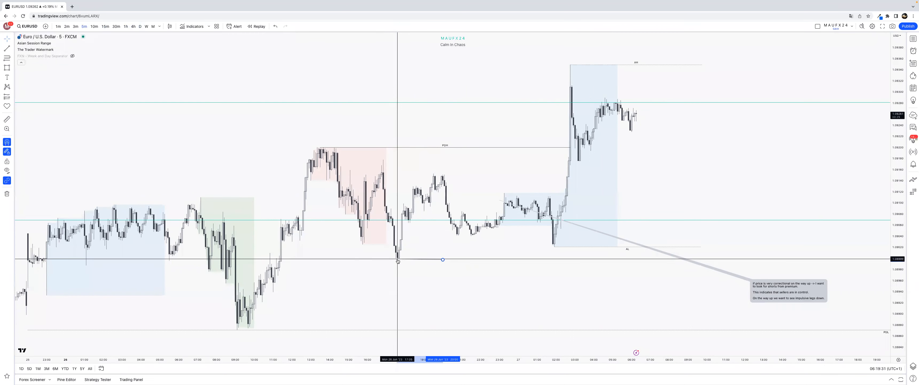
{"action": "mouse_move", "coordinate": [456, 262]}
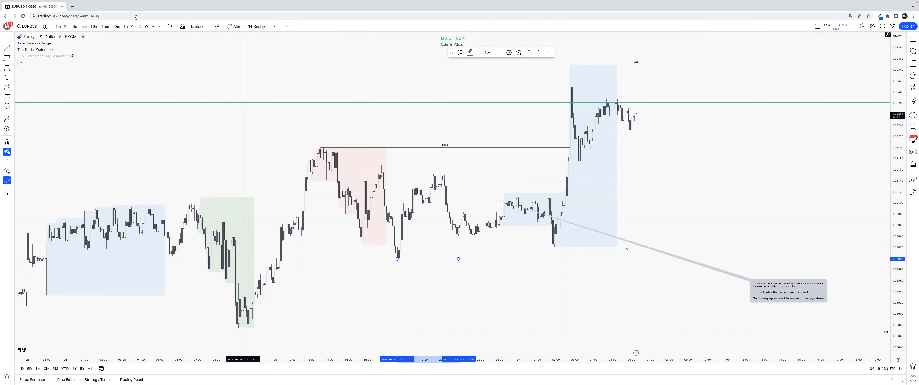
- Step EUR/USD through 15-minute and hourly, then bring up the watchlist for GBP/USD
{"action": "left_click", "coordinate": [105, 26]}
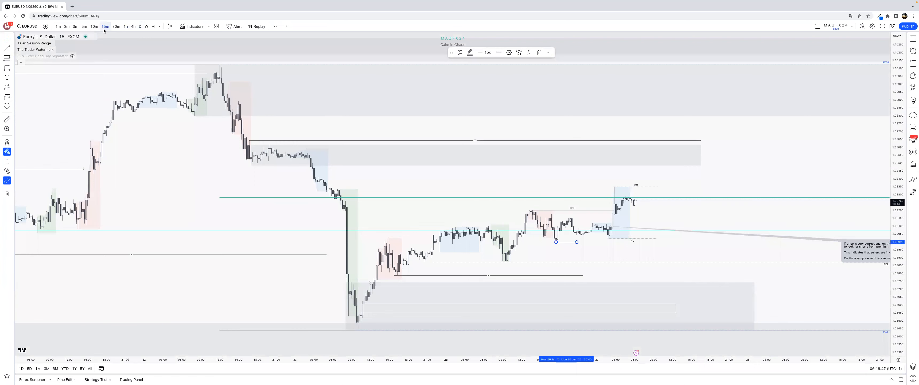
{"action": "left_click", "coordinate": [126, 27]}
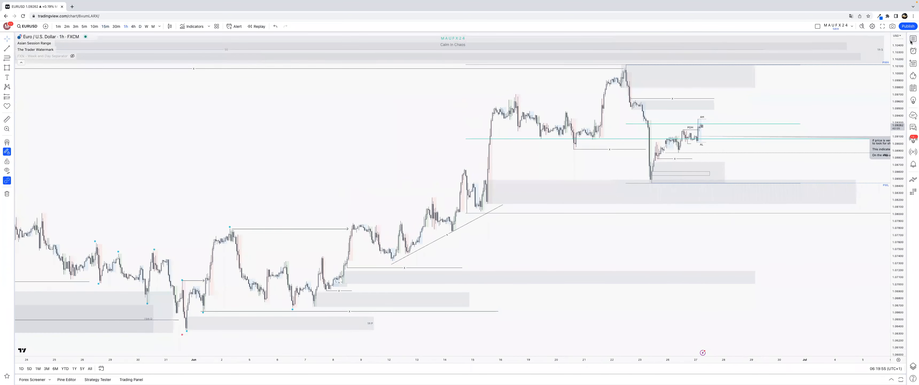
{"action": "left_click", "coordinate": [915, 39]}
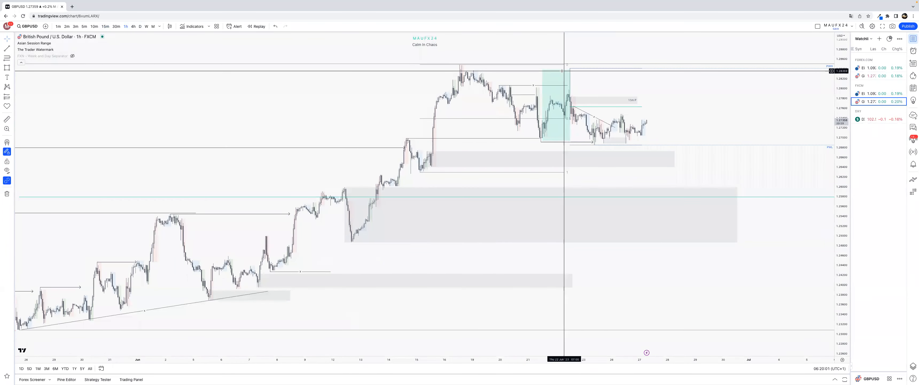
- Load GBP/USD and switch it to the 15-minute timeframe
{"action": "left_click", "coordinate": [556, 105]}
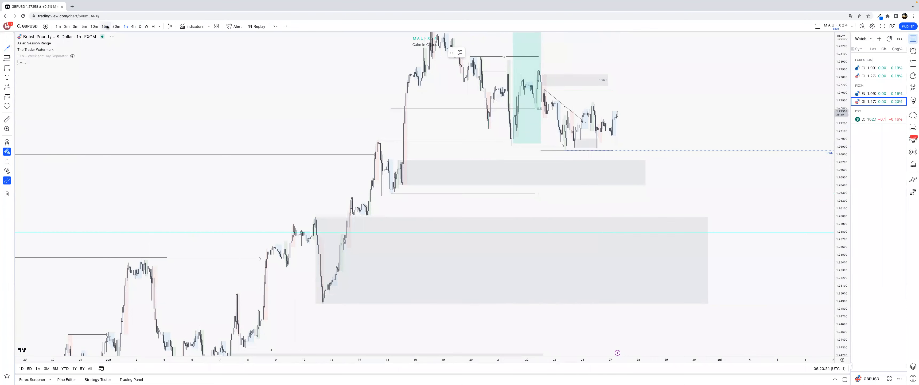
{"action": "left_click", "coordinate": [105, 27]}
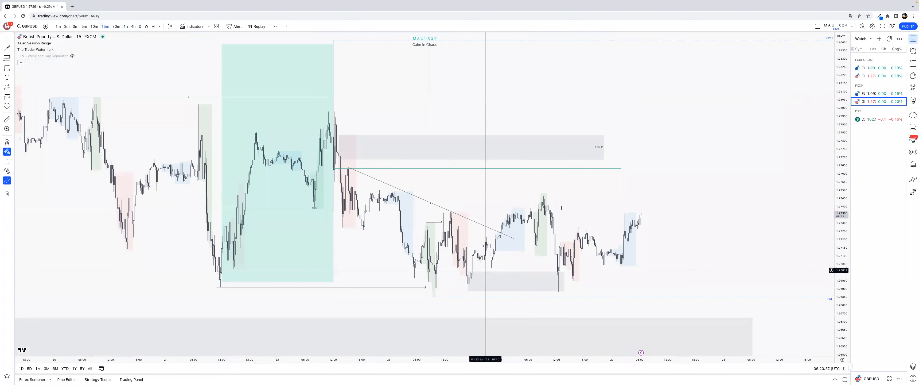
{"action": "mouse_move", "coordinate": [473, 281]}
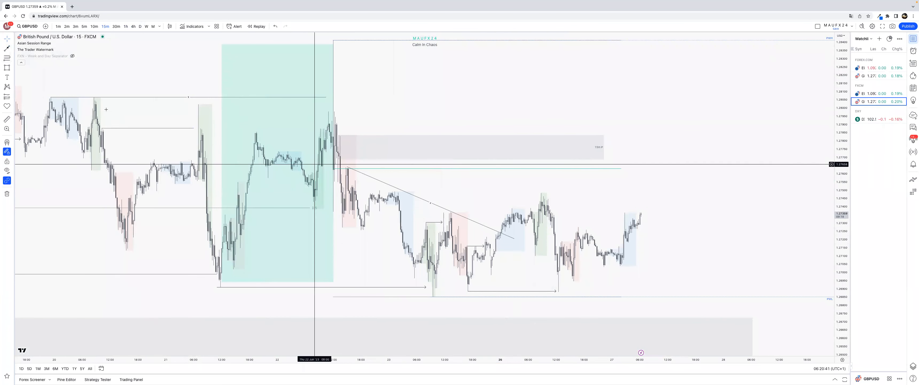
- Mark GBP/USD's recent swing high and swing low as horizontal levels
{"action": "left_click", "coordinate": [7, 152]}
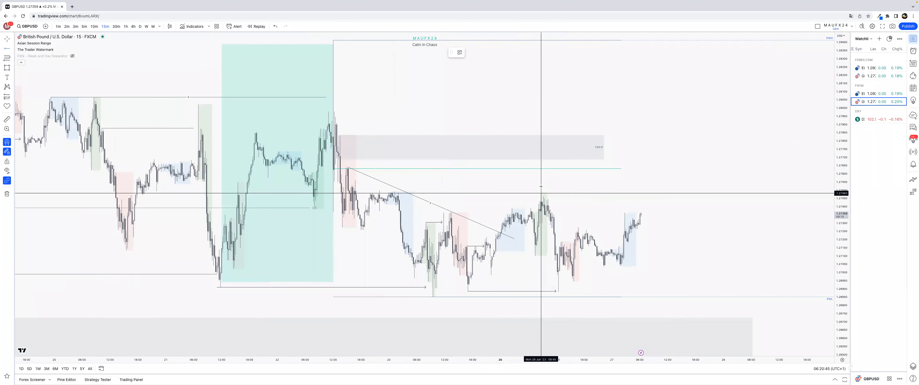
{"action": "left_click", "coordinate": [541, 193]}
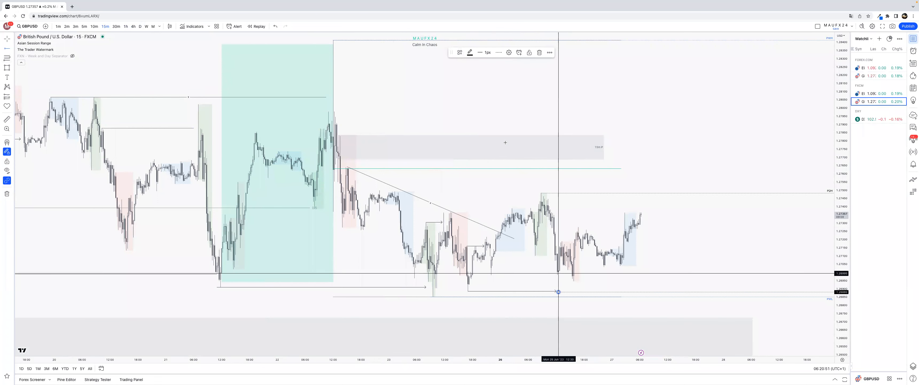
{"action": "left_click", "coordinate": [459, 53]}
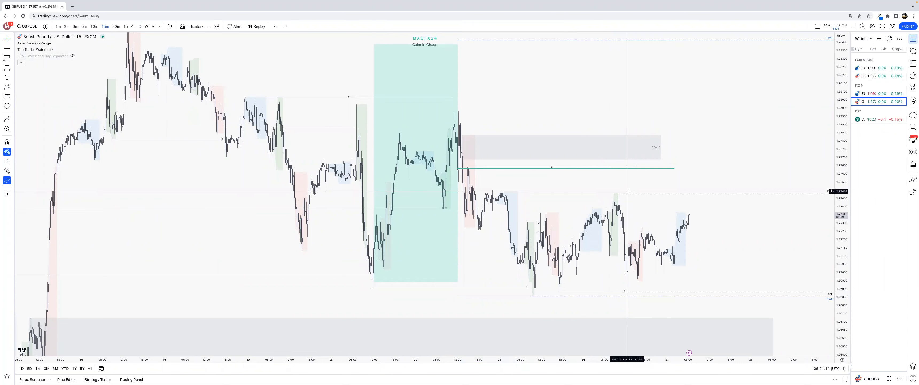
{"action": "mouse_move", "coordinate": [502, 209]}
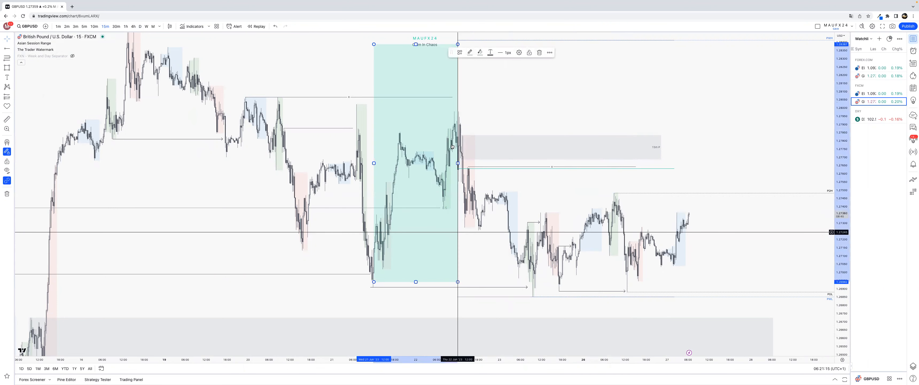
- Label the GBP/USD Asia session high line as AH, then switch to EUR/USD
{"action": "left_click", "coordinate": [480, 52]}
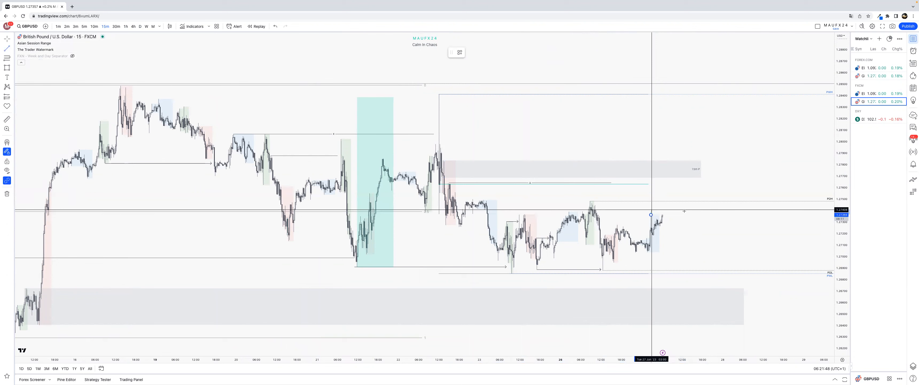
{"action": "left_click", "coordinate": [459, 52]}
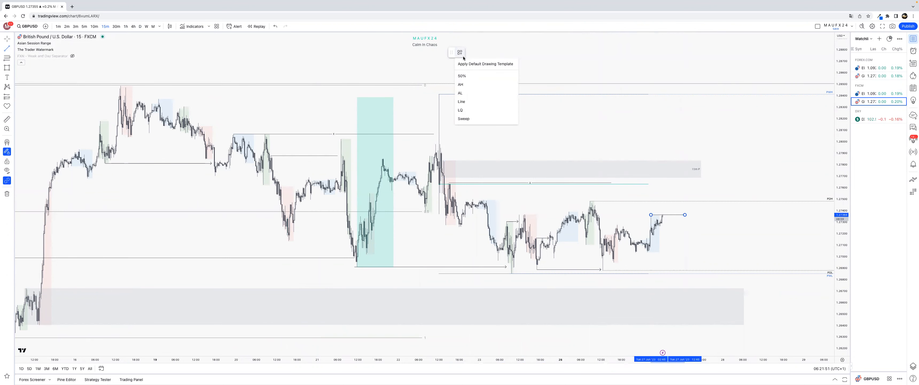
{"action": "left_click", "coordinate": [460, 85]}
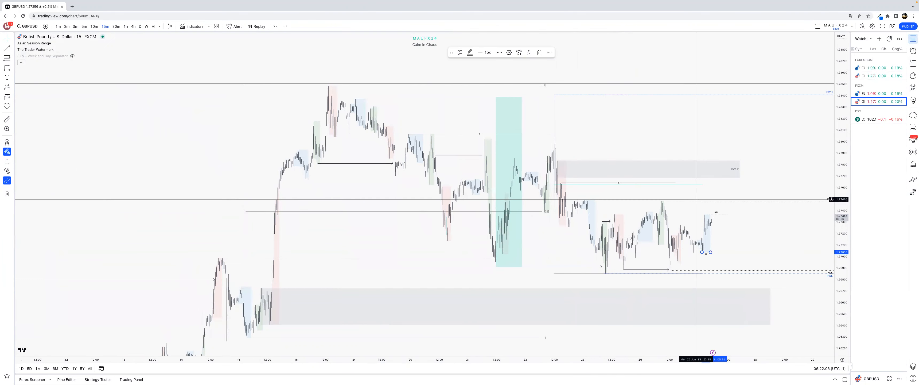
{"action": "left_click", "coordinate": [871, 93]}
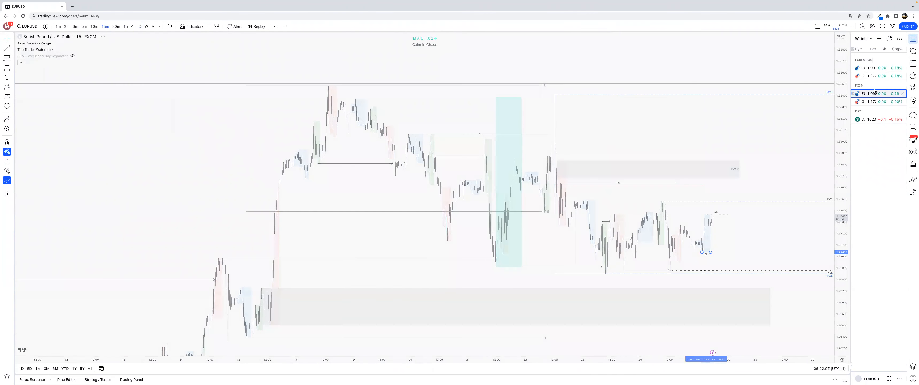
- Review the EUR/USD 15-minute levels and trade note, then head to the forex news site
{"action": "left_click", "coordinate": [863, 94]}
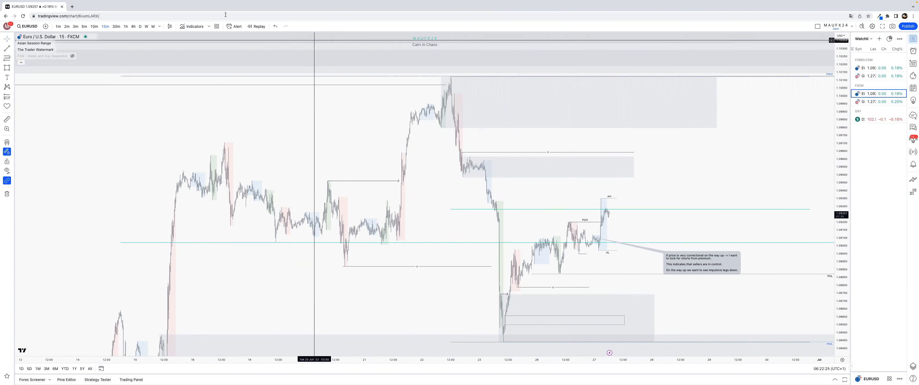
{"action": "left_click", "coordinate": [126, 27]}
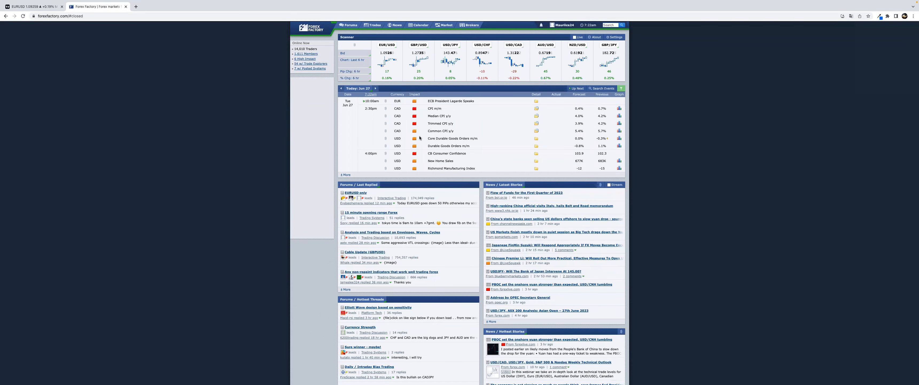
{"action": "mouse_move", "coordinate": [427, 130]}
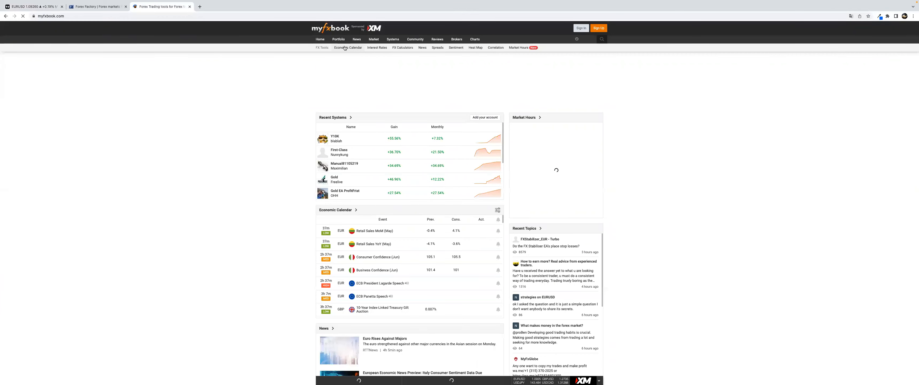
- Scroll through today's Myfxbook economic calendar for EUR, GBP, CAD and USD events
{"action": "left_click", "coordinate": [347, 47]}
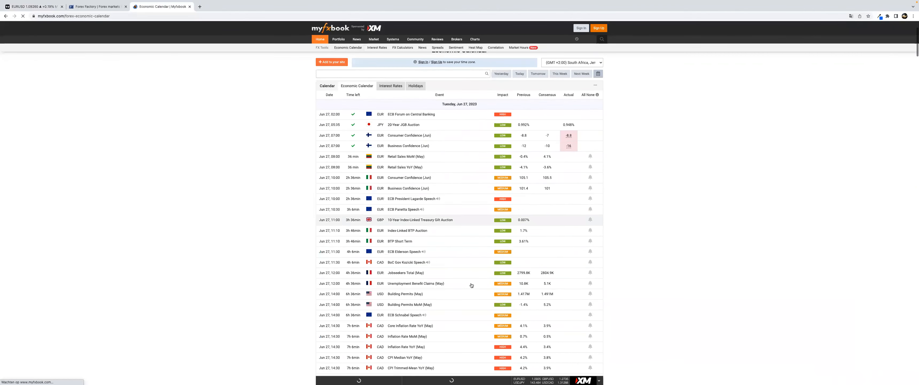
{"action": "scroll", "scroll_direction": "down", "scroll_amount": 3}
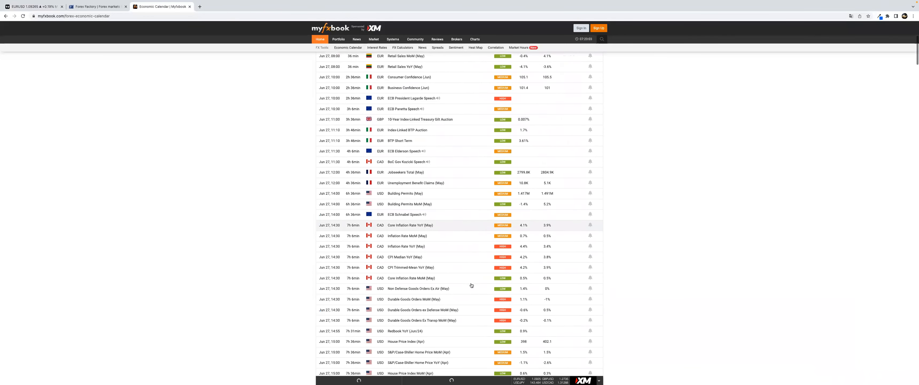
{"action": "scroll", "scroll_direction": "down", "scroll_amount": 3}
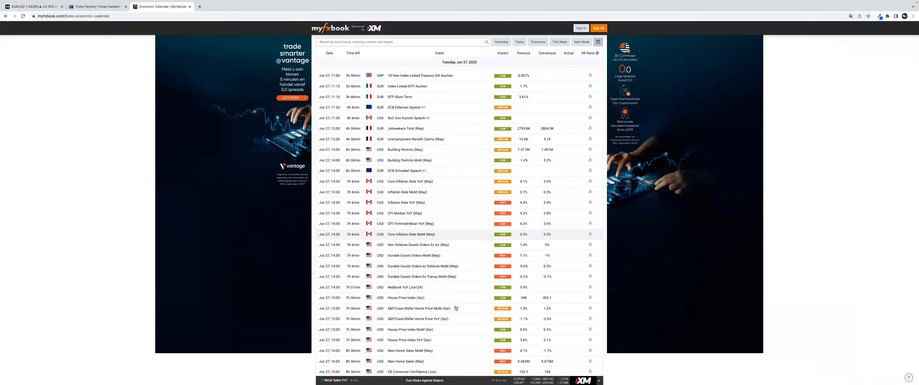
{"action": "scroll", "scroll_direction": "down", "scroll_amount": 3}
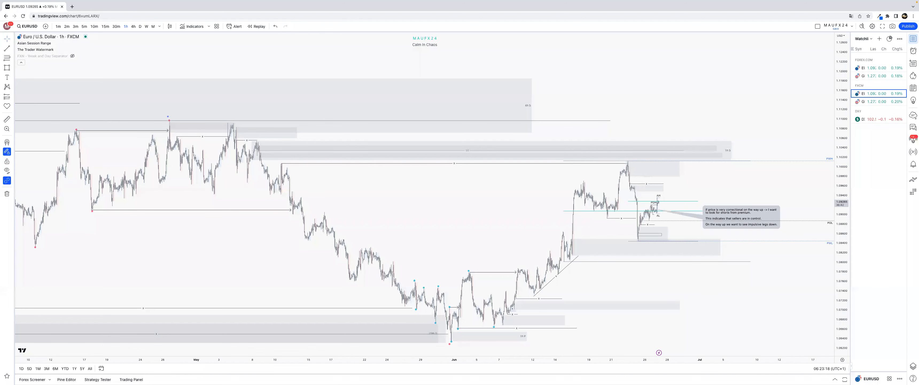
{"action": "mouse_move", "coordinate": [460, 72]}
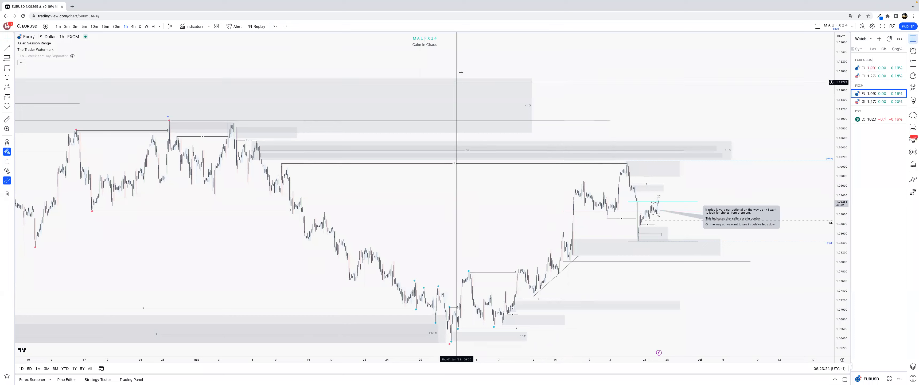